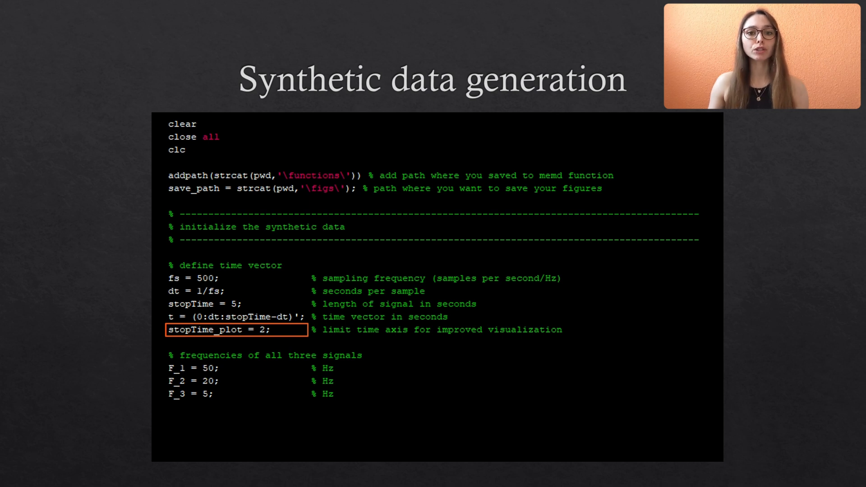
scroll("down", 3)
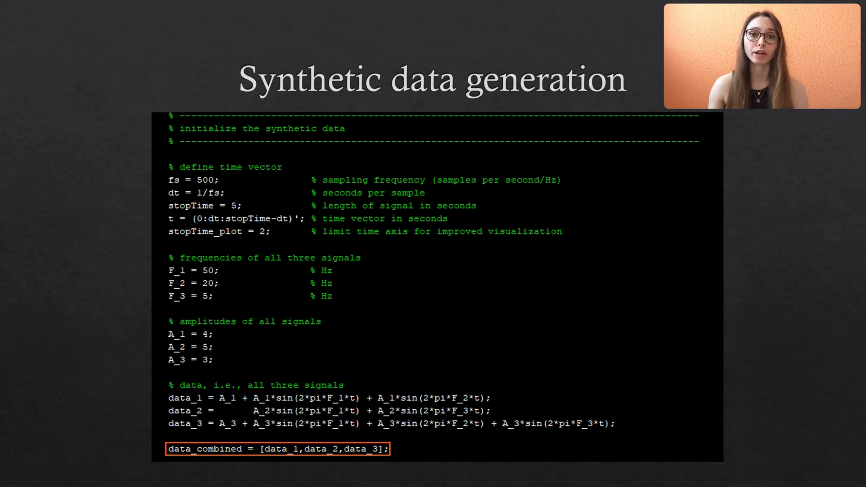
scroll("down", 3)
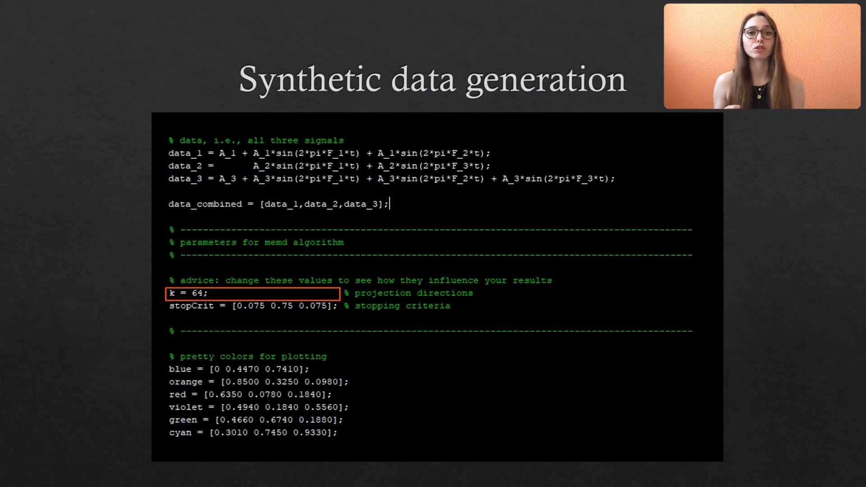